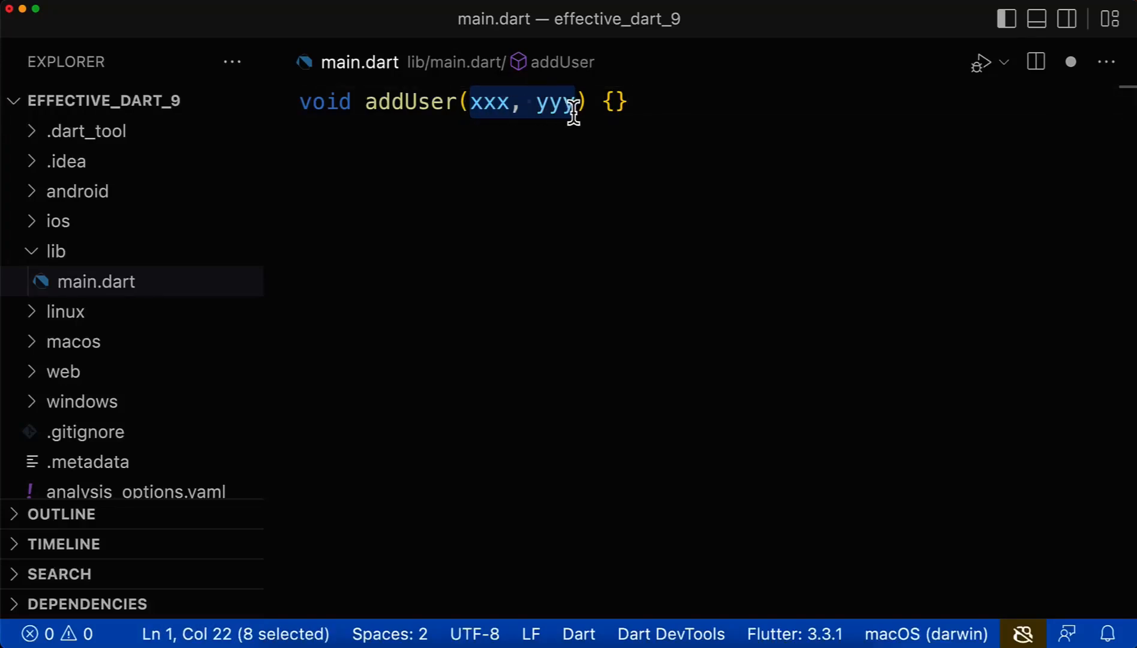
mouse_move(599, 152)
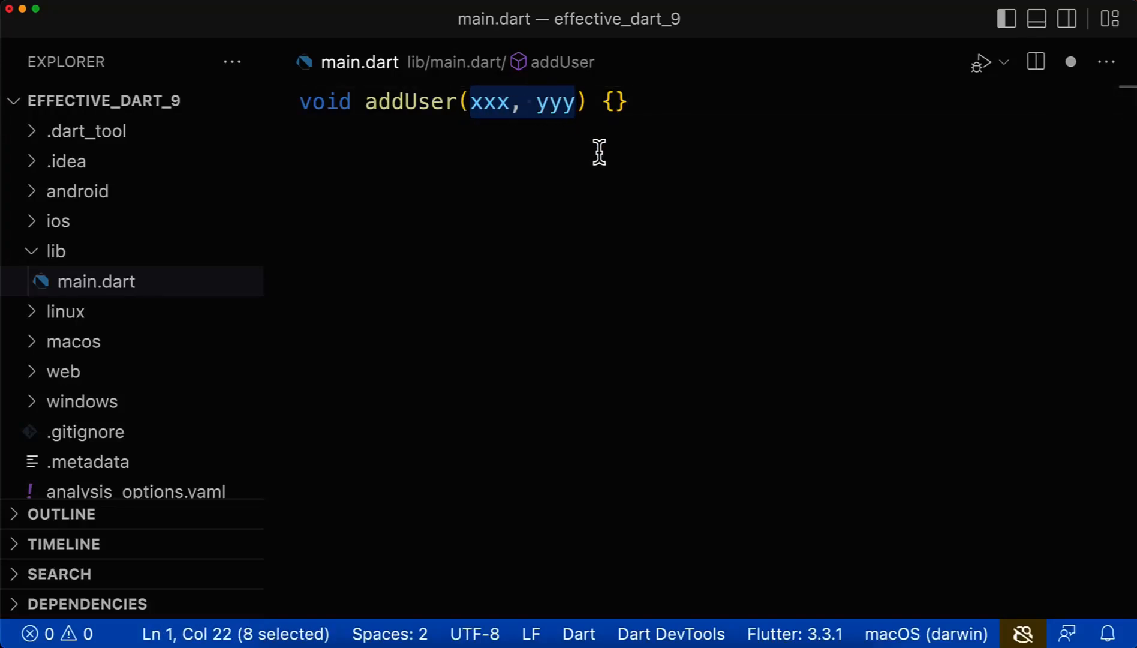
Step: Fill in name, age and highlight the untyped and dynamic-typed addUser parameters
text(name, age)
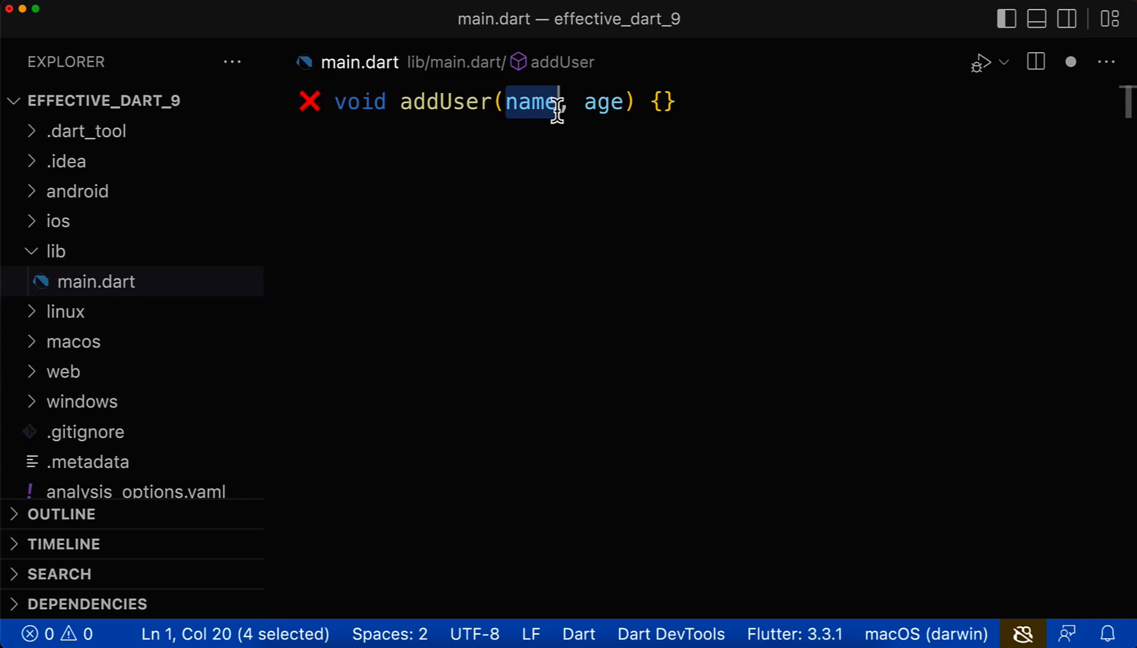
double_click(604, 102)
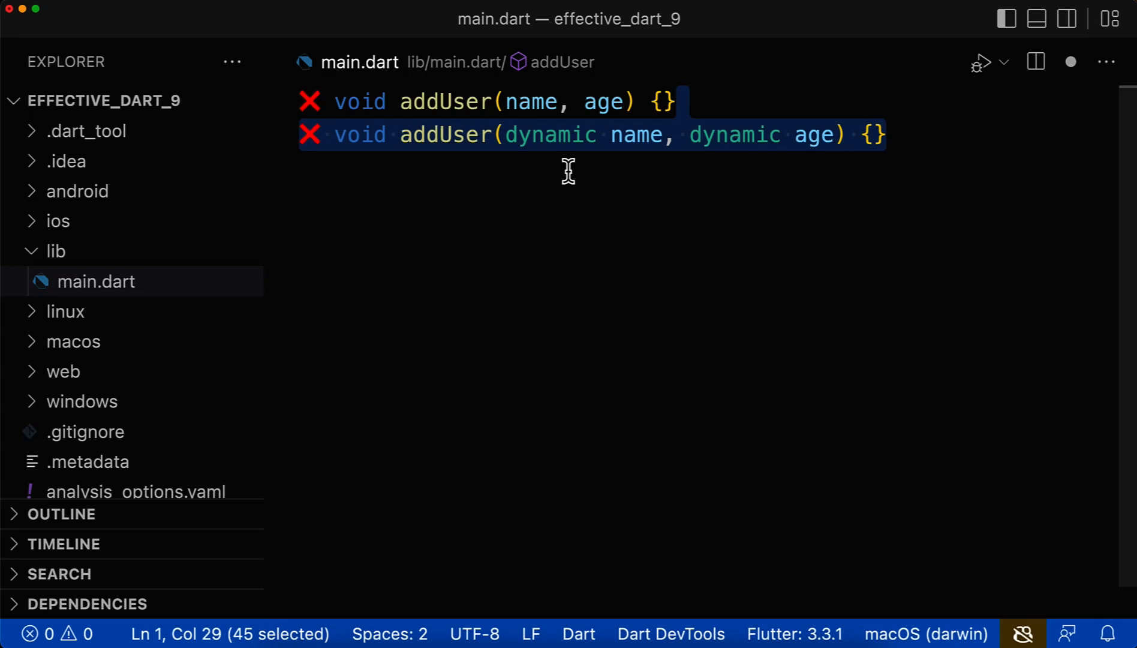
double_click(550, 134)
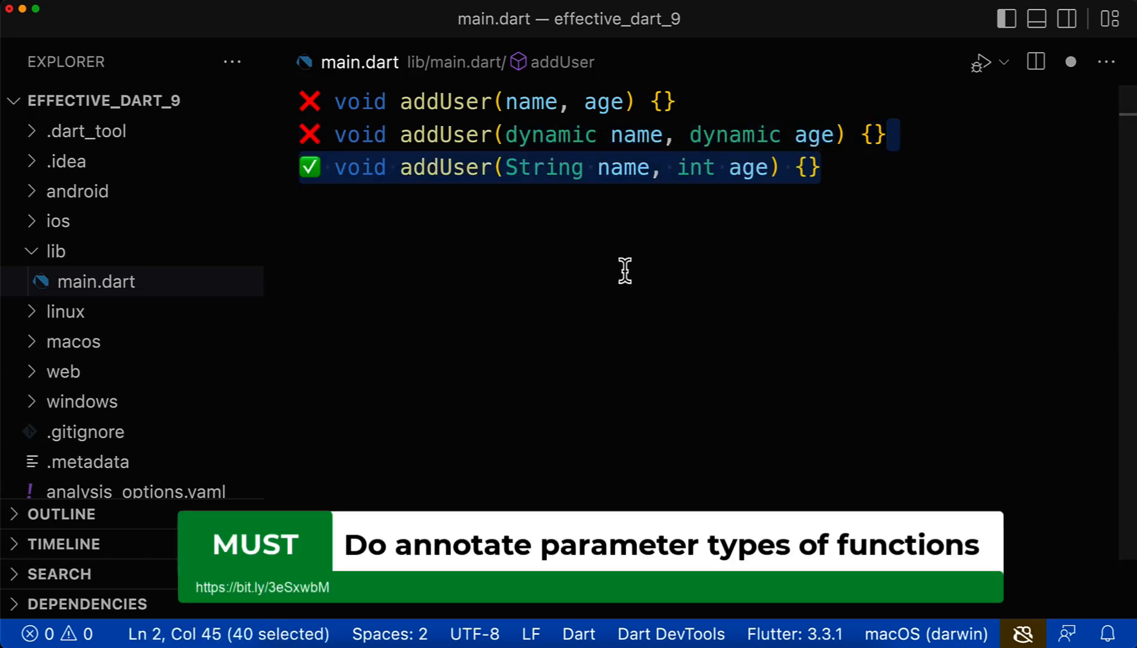
Step: Highlight the String name and int age parameters of the ✅ addUser signature
double_click(542, 167)
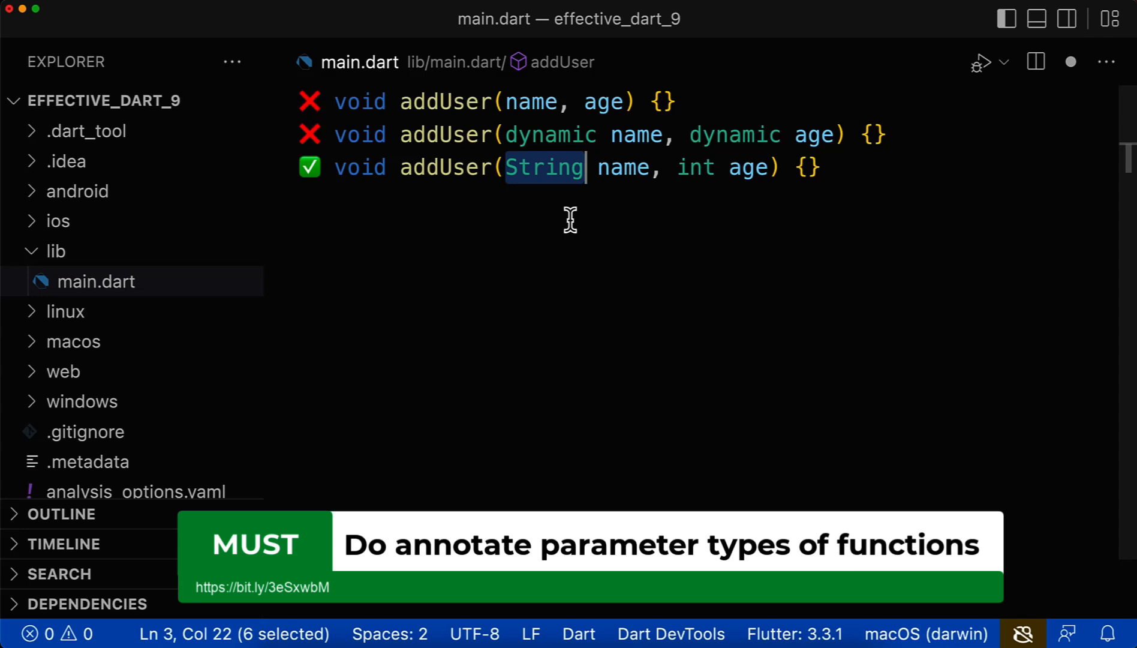
double_click(622, 167)
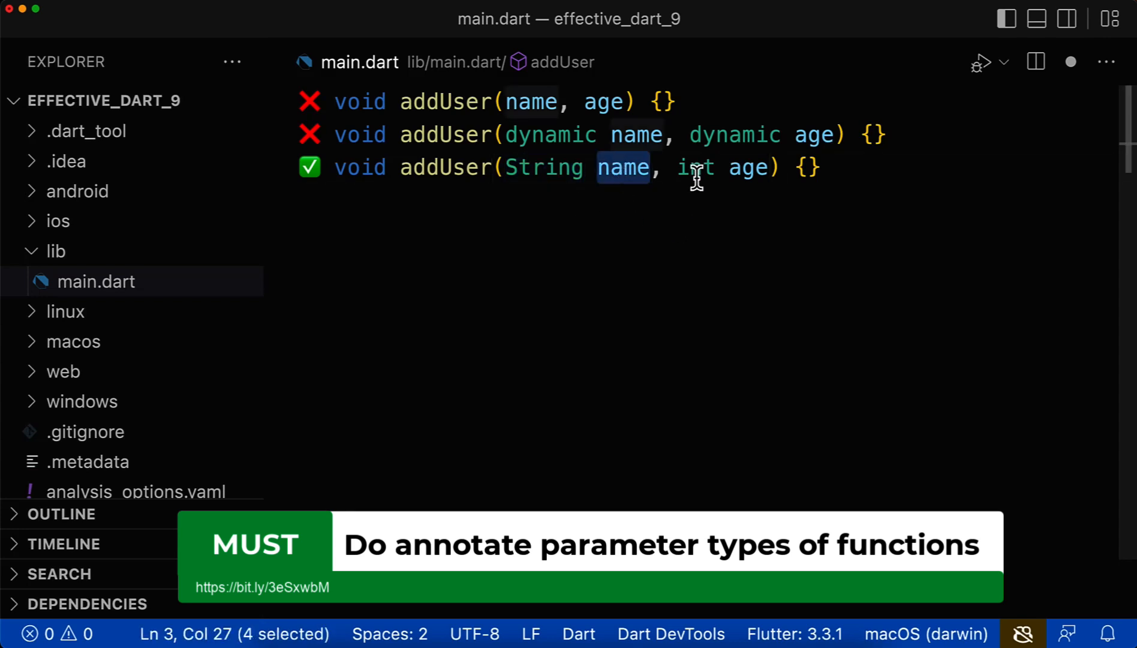
double_click(747, 168)
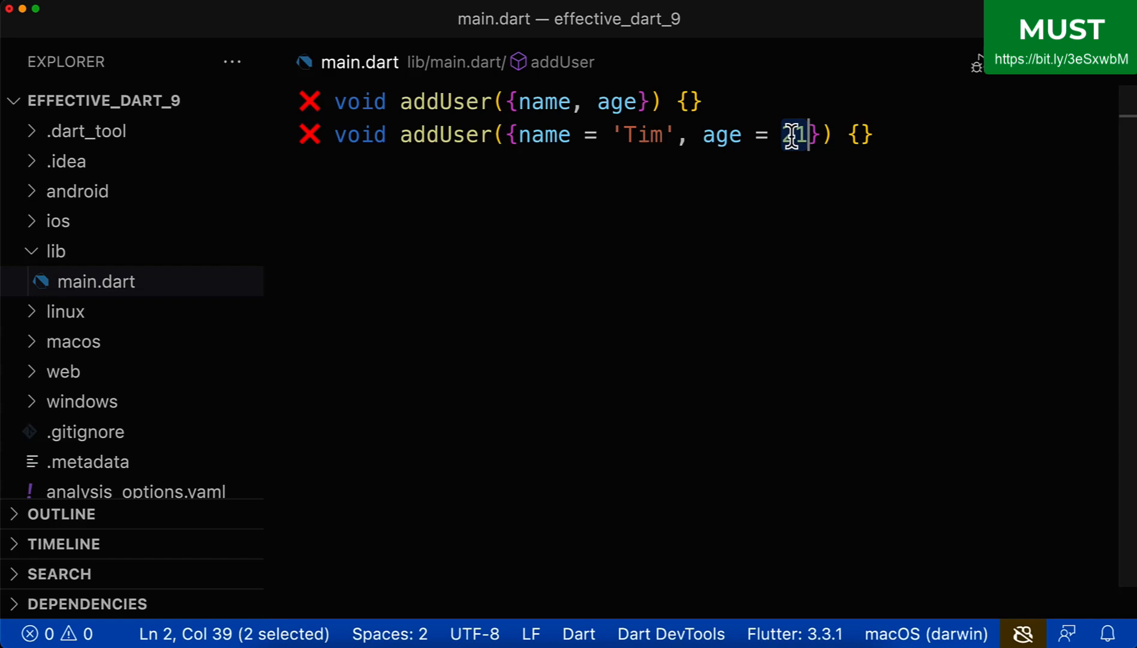
mouse_move(794, 135)
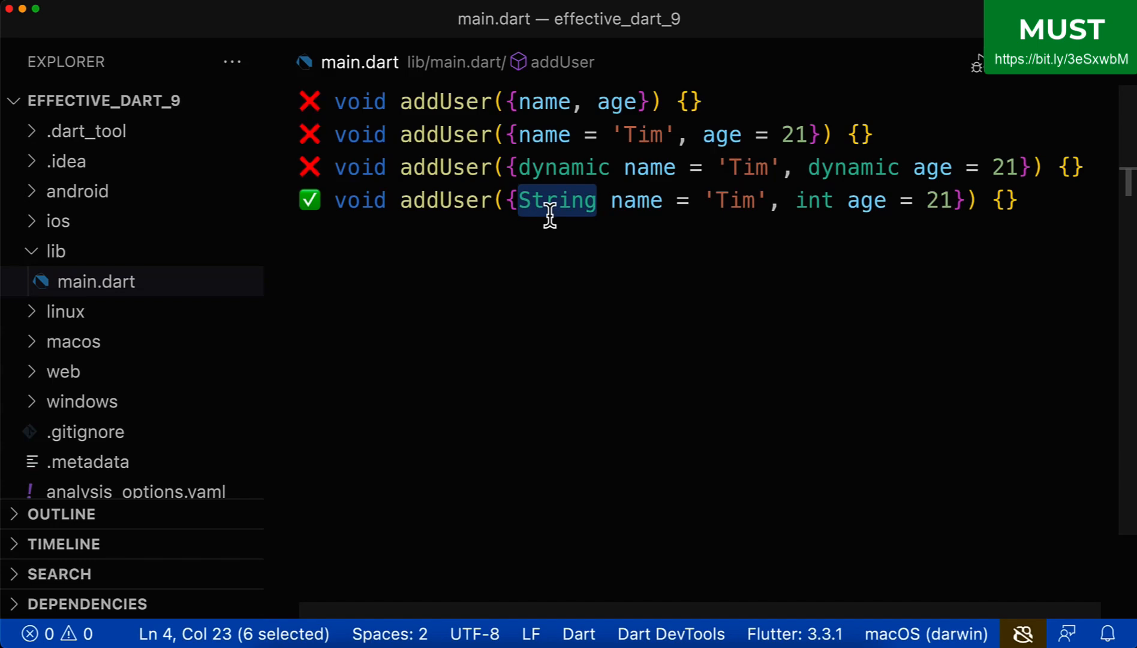
Step: Place the caret among the named-parameter addUser versions with defaults 'Tim' and 21
click(701, 201)
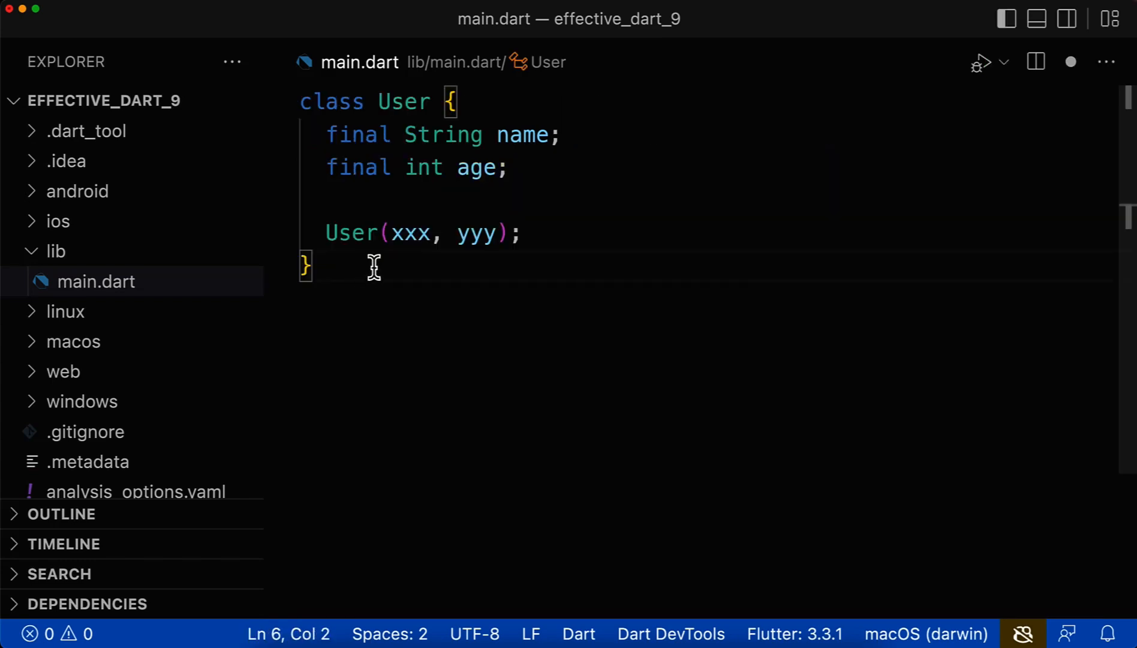
Step: Replace xxx, yyy with this.name, this.age, highlighting the String and int fields
drag(390, 232, 495, 233)
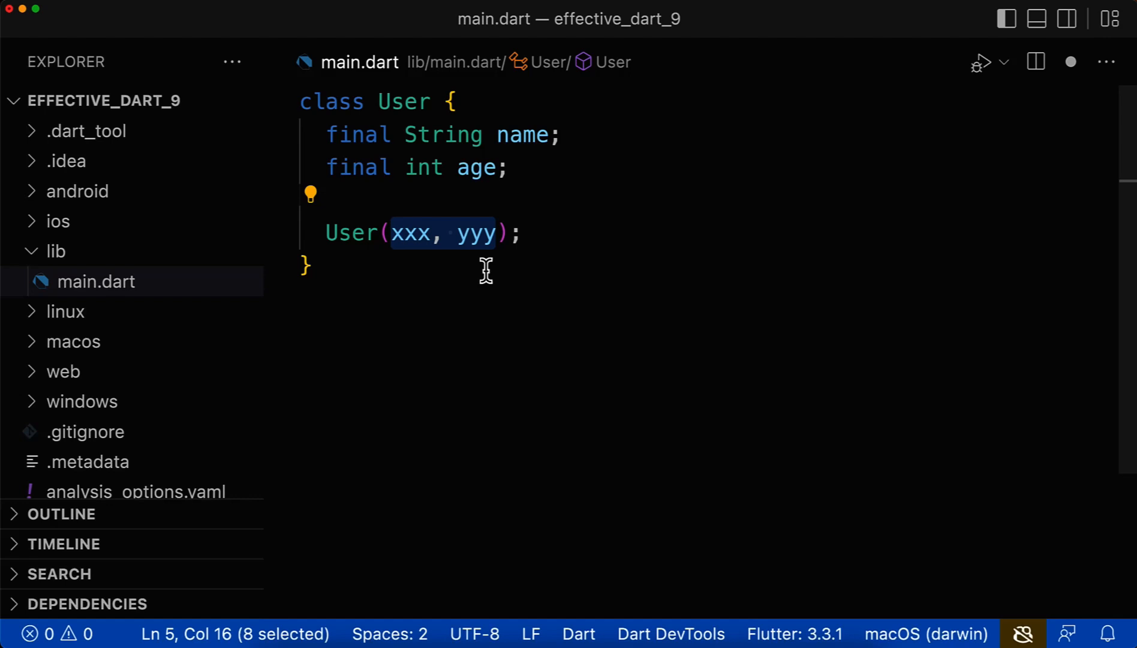
mouse_move(470, 295)
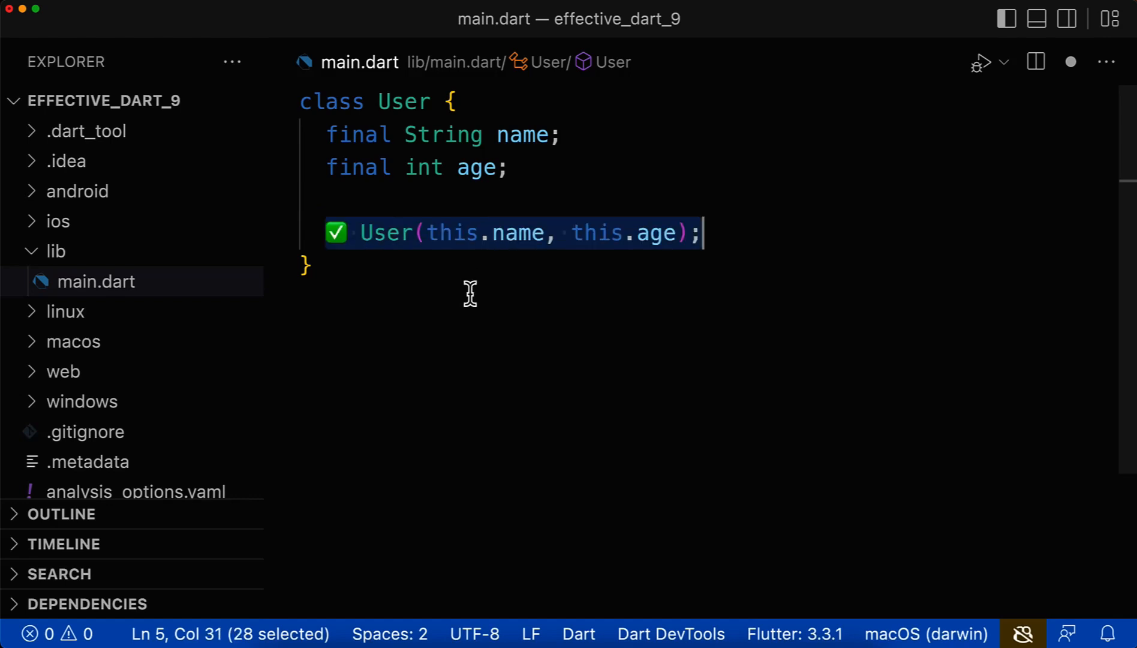
double_click(451, 232)
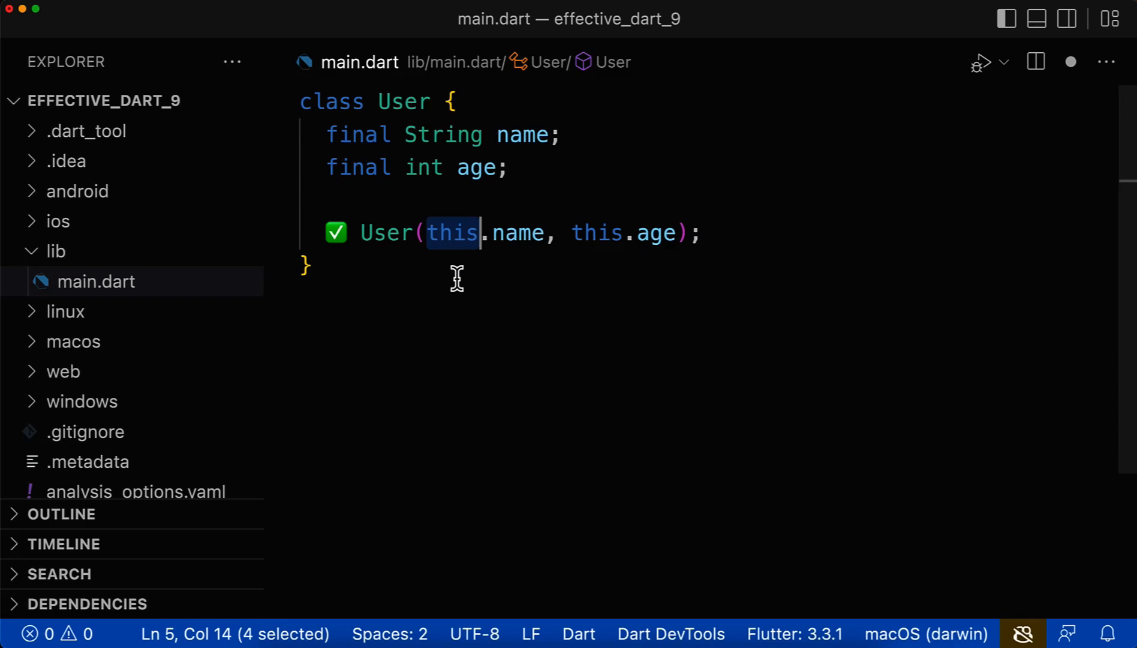
double_click(596, 233)
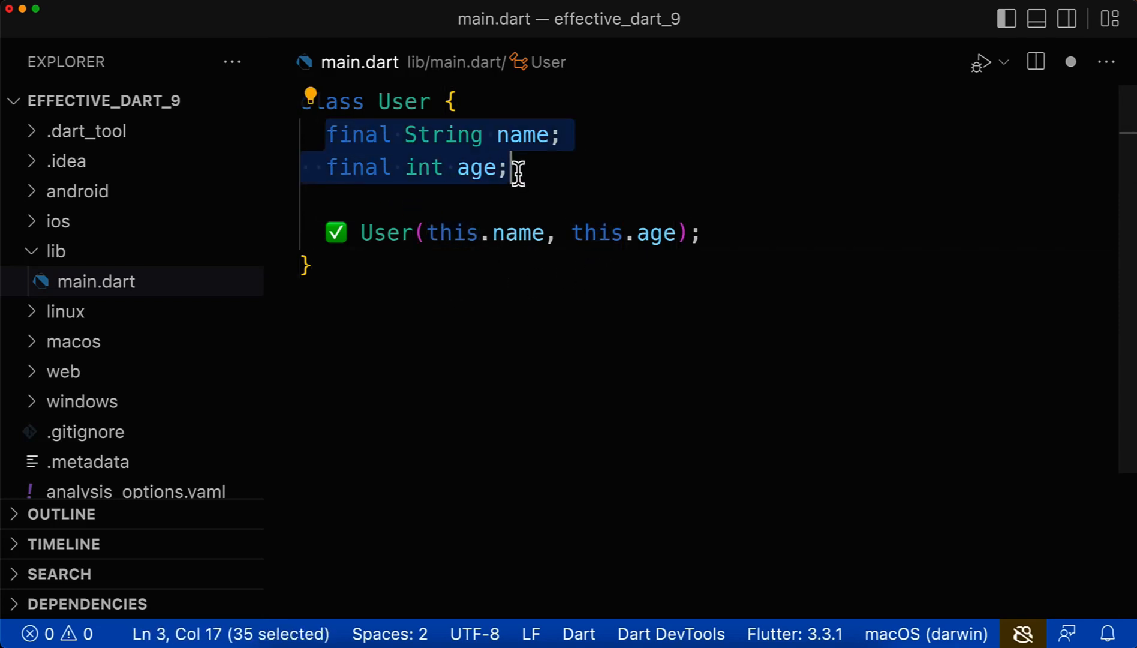
double_click(444, 135)
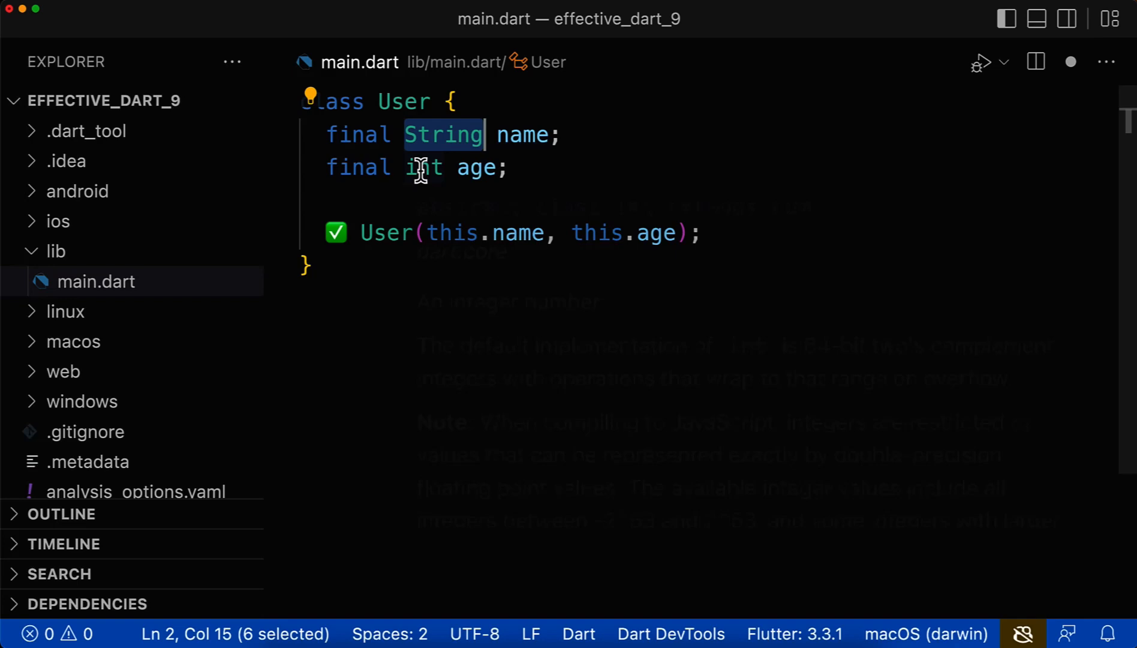
double_click(423, 168)
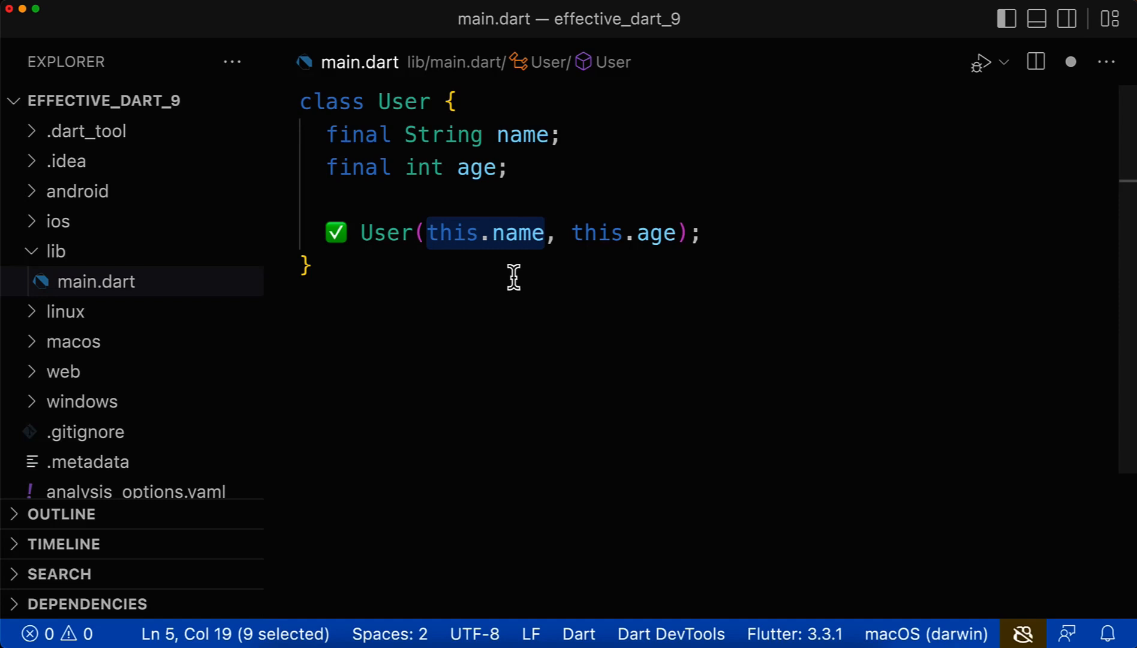
Step: Highlight this.name and the String type in the typed and required constructor variants
double_click(443, 135)
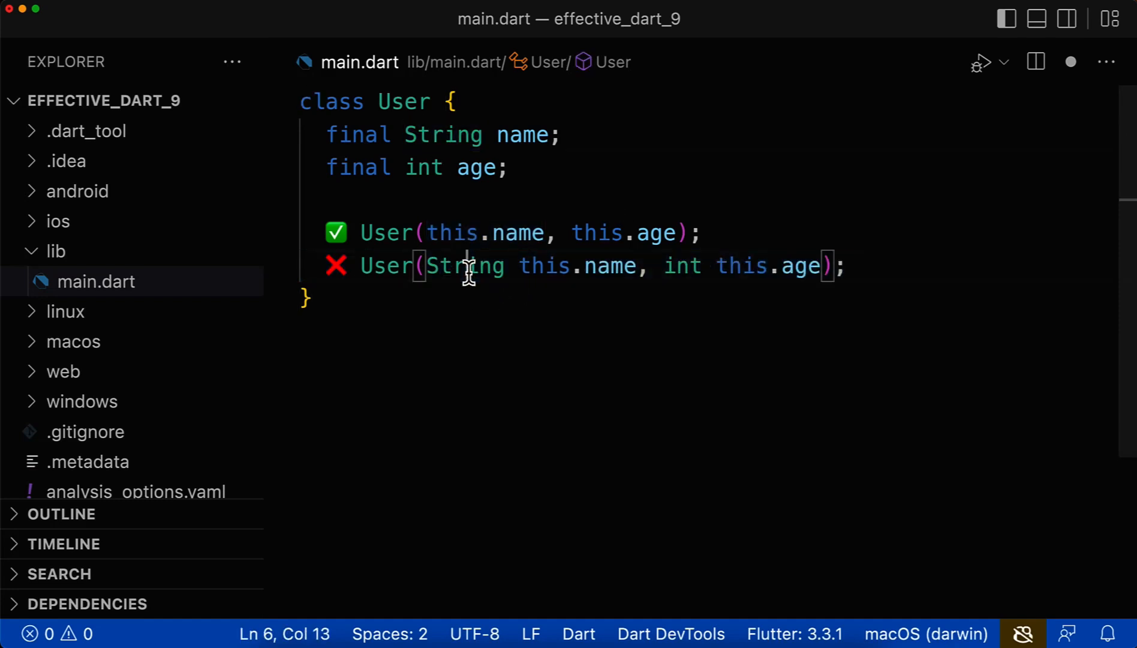
double_click(682, 265)
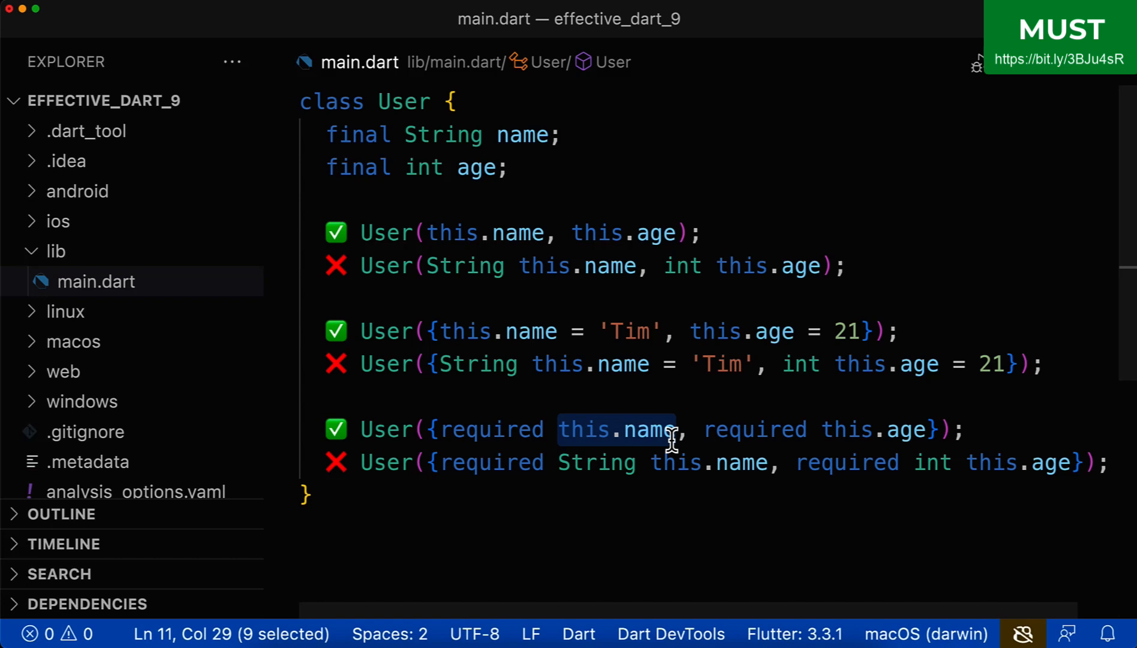
double_click(443, 135)
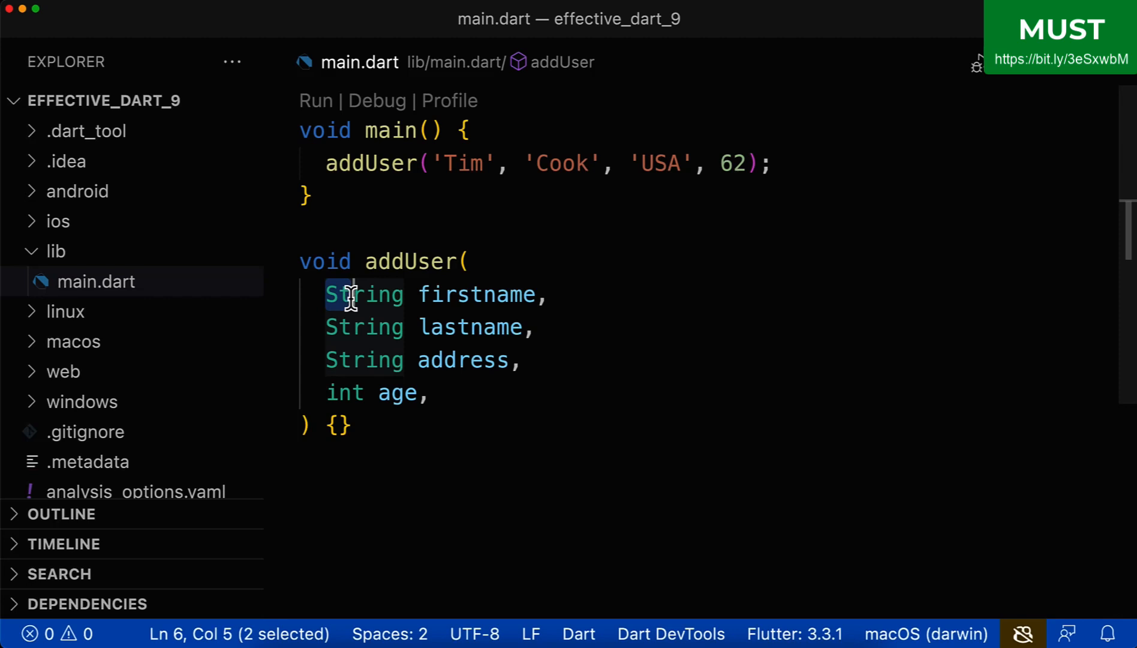
Step: Highlight the String parameter type and the firstname and Cook arguments in addUser
double_click(364, 294)
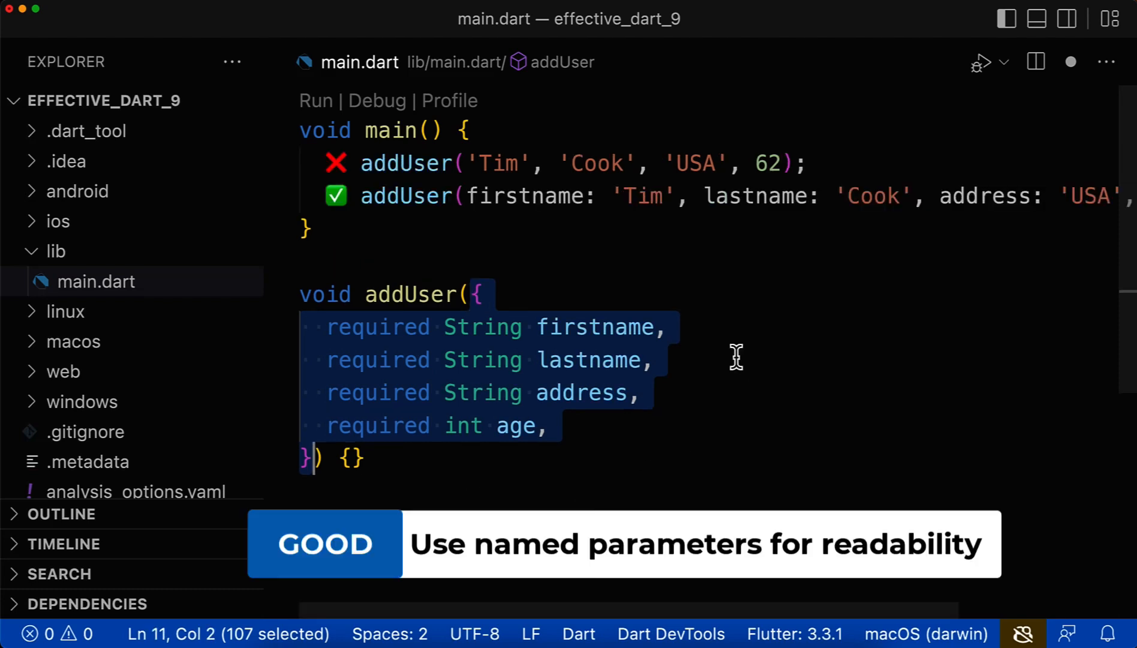
double_click(522, 197)
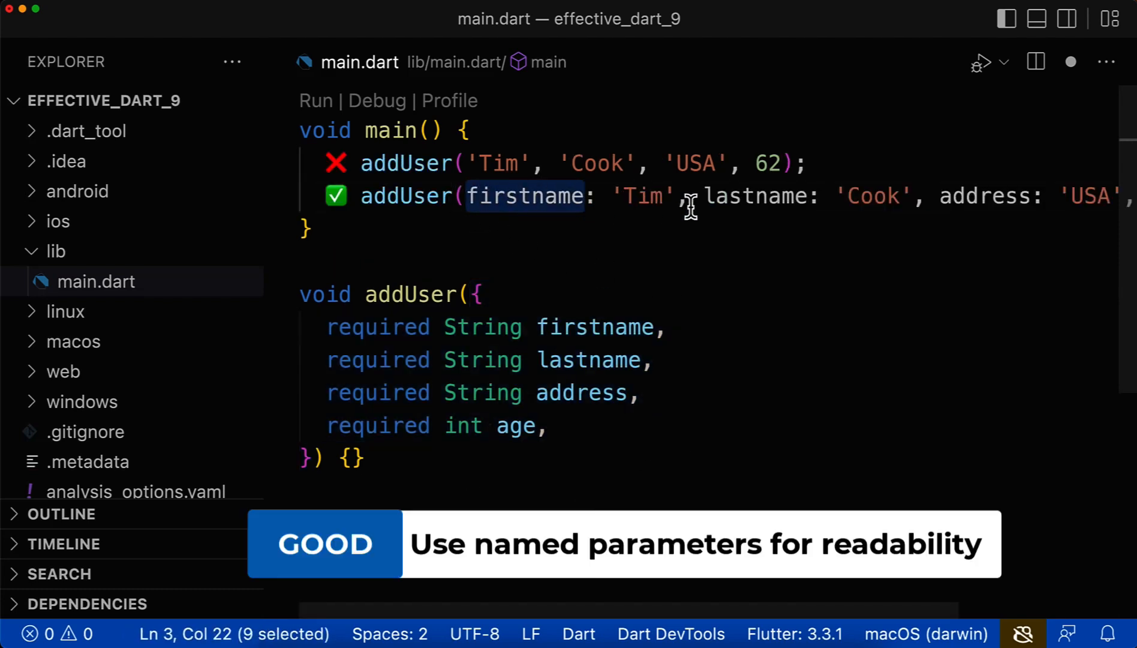
double_click(642, 196)
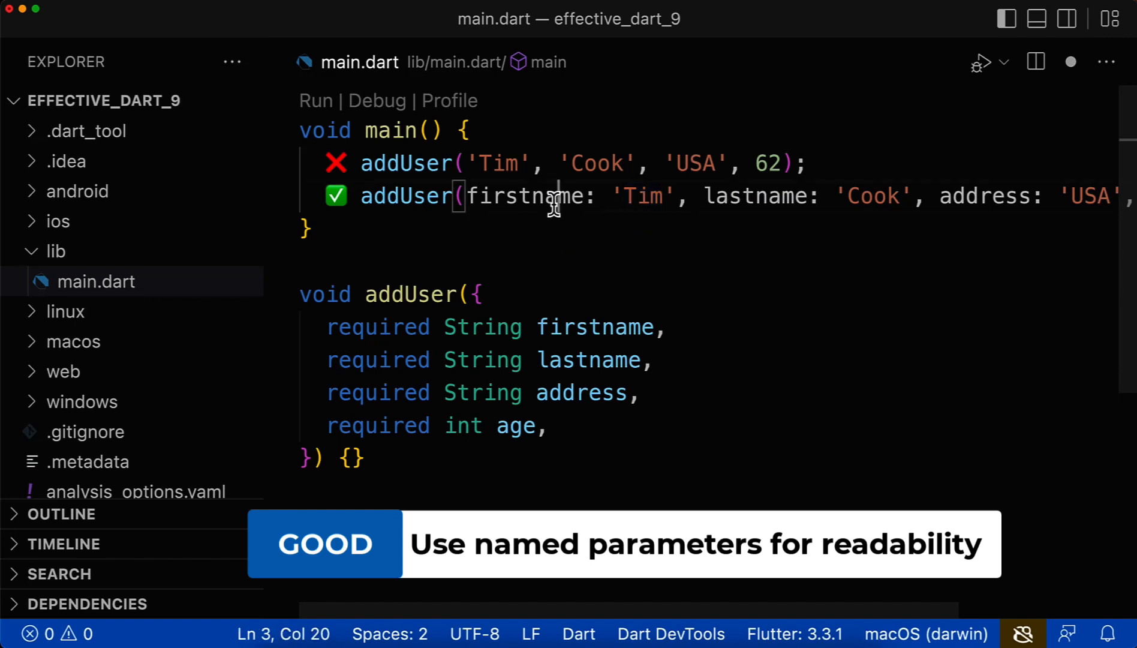
double_click(530, 196)
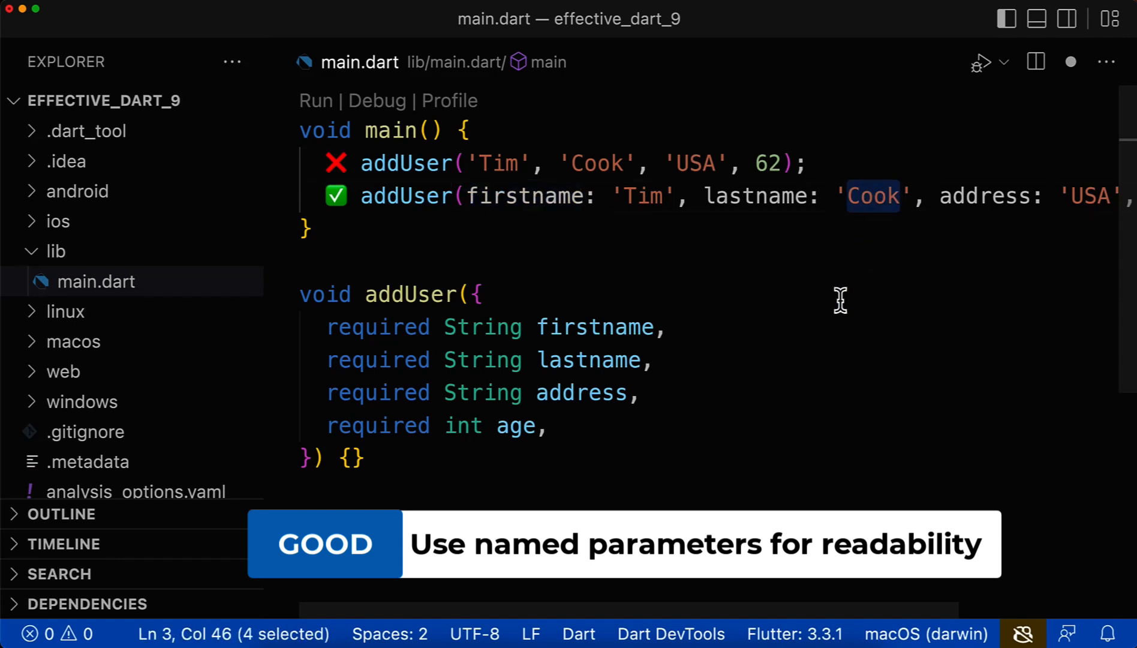
double_click(754, 196)
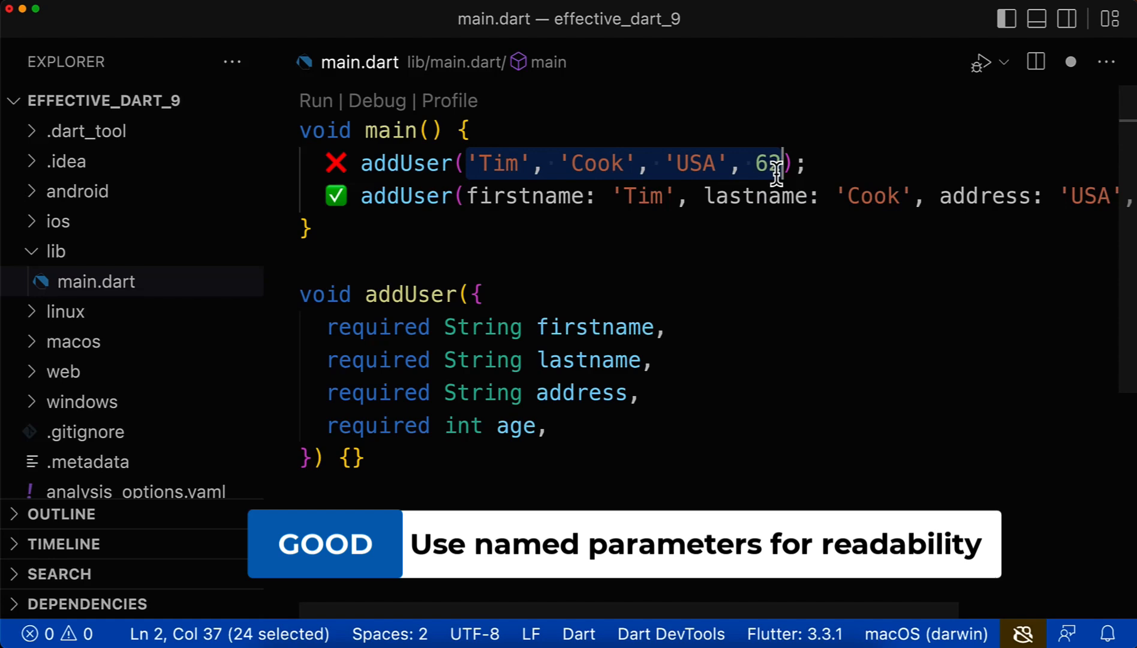
mouse_move(537, 109)
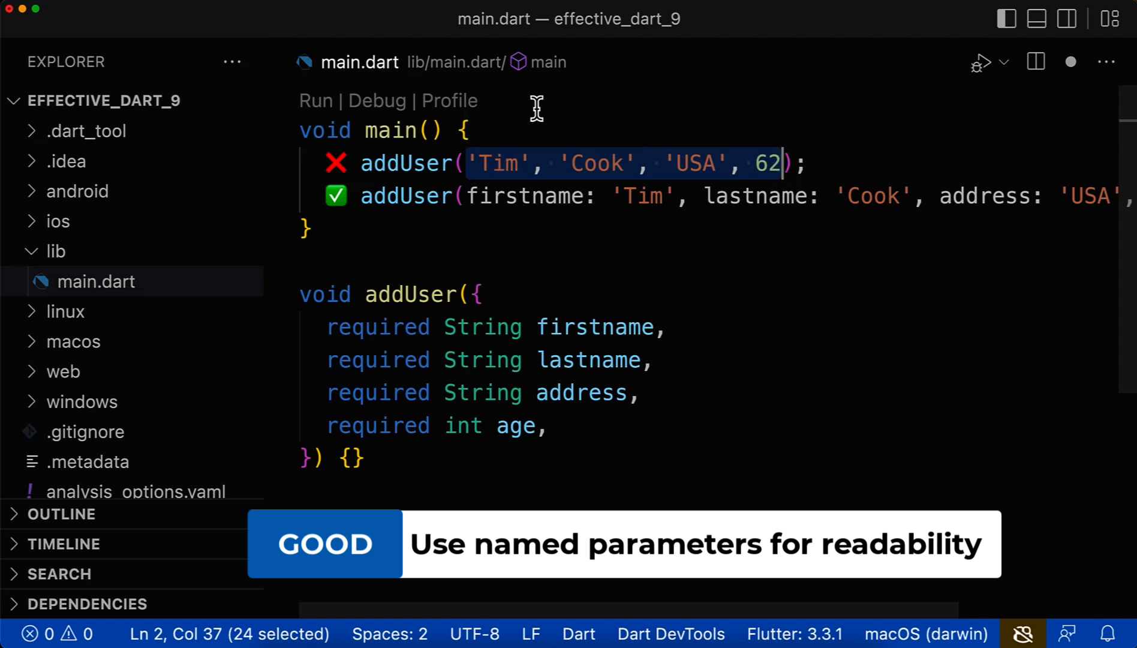
Step: Add addStudent('Tim', 18) and addStudent(name: 'Tim', age: 18), both marked ✅
click(605, 163)
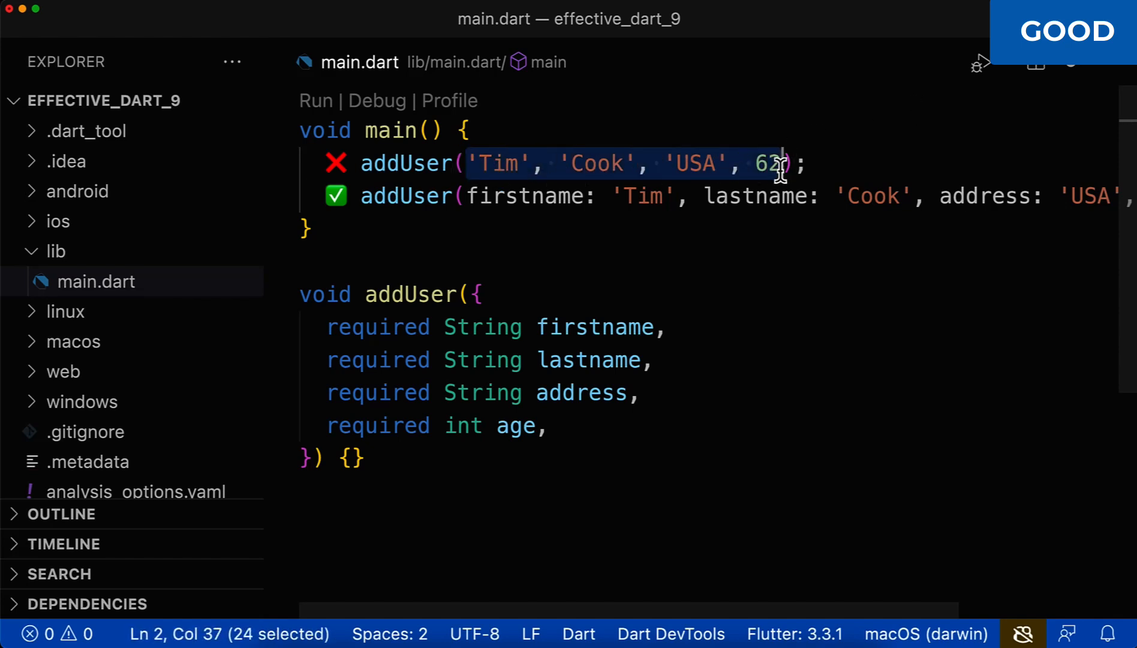
mouse_move(593, 234)
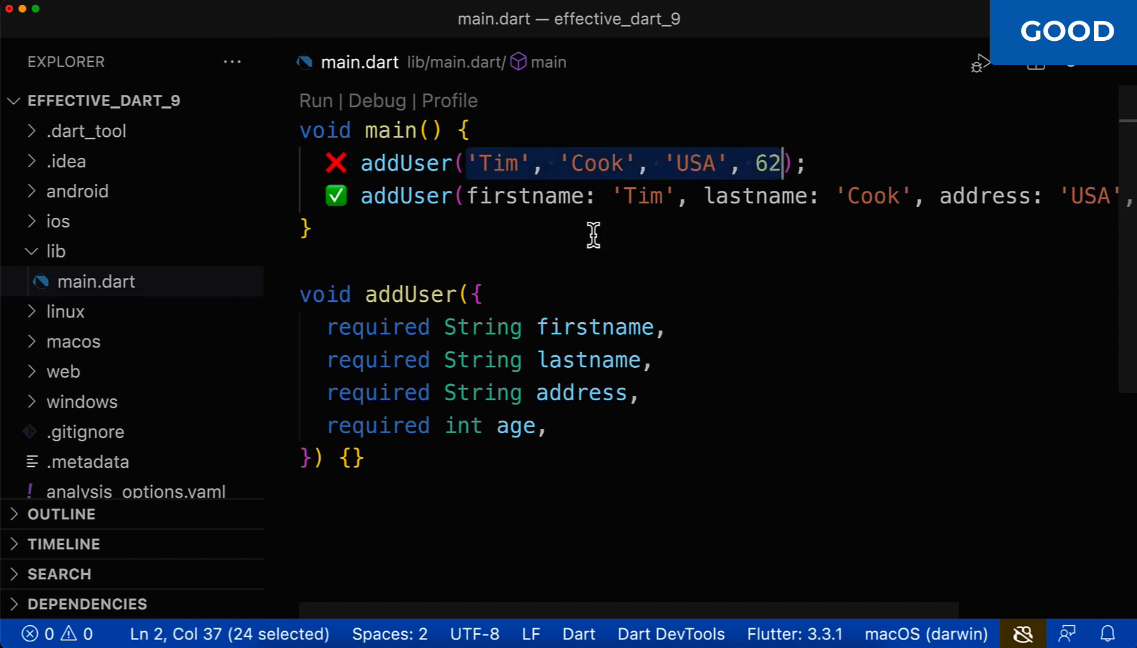
mouse_move(765, 164)
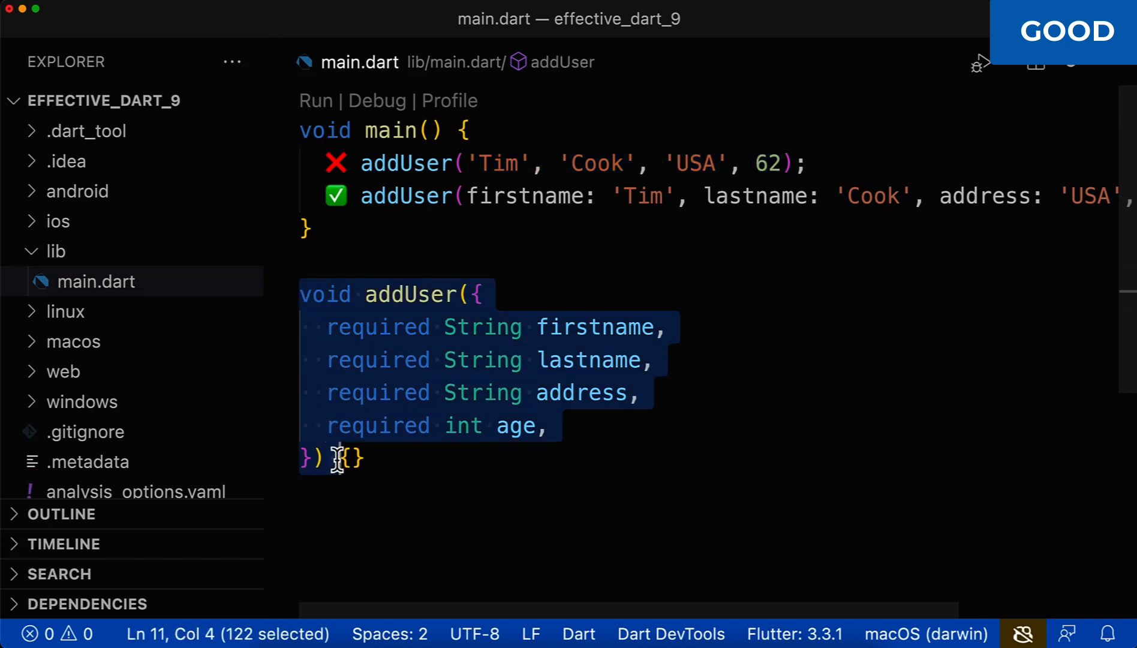
mouse_move(628, 442)
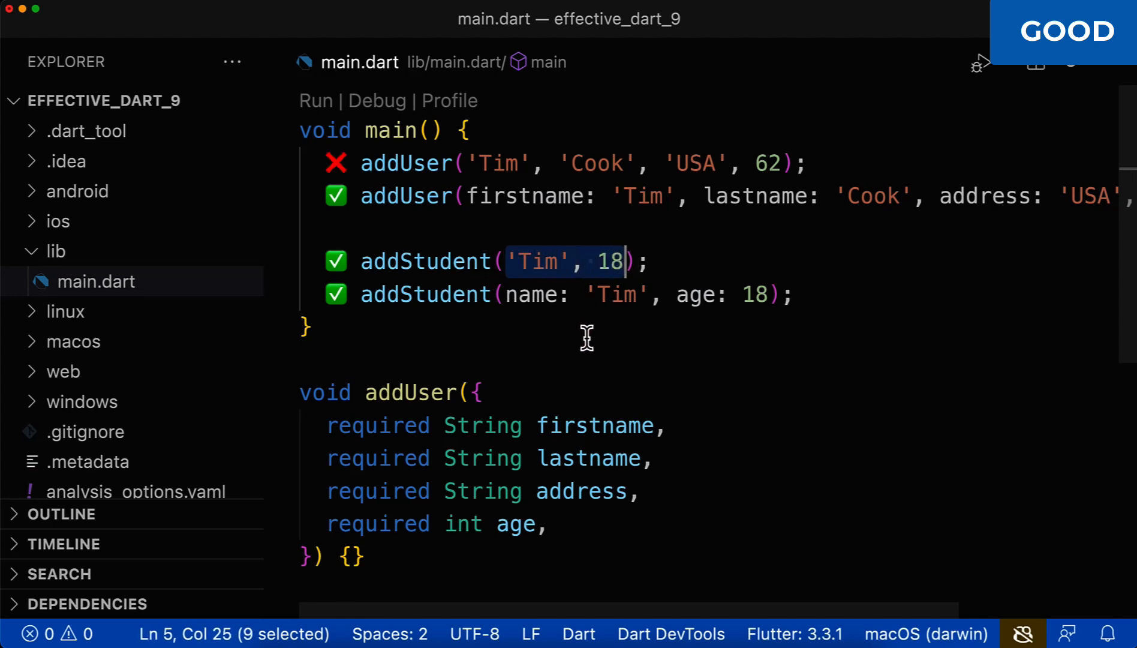
mouse_move(533, 337)
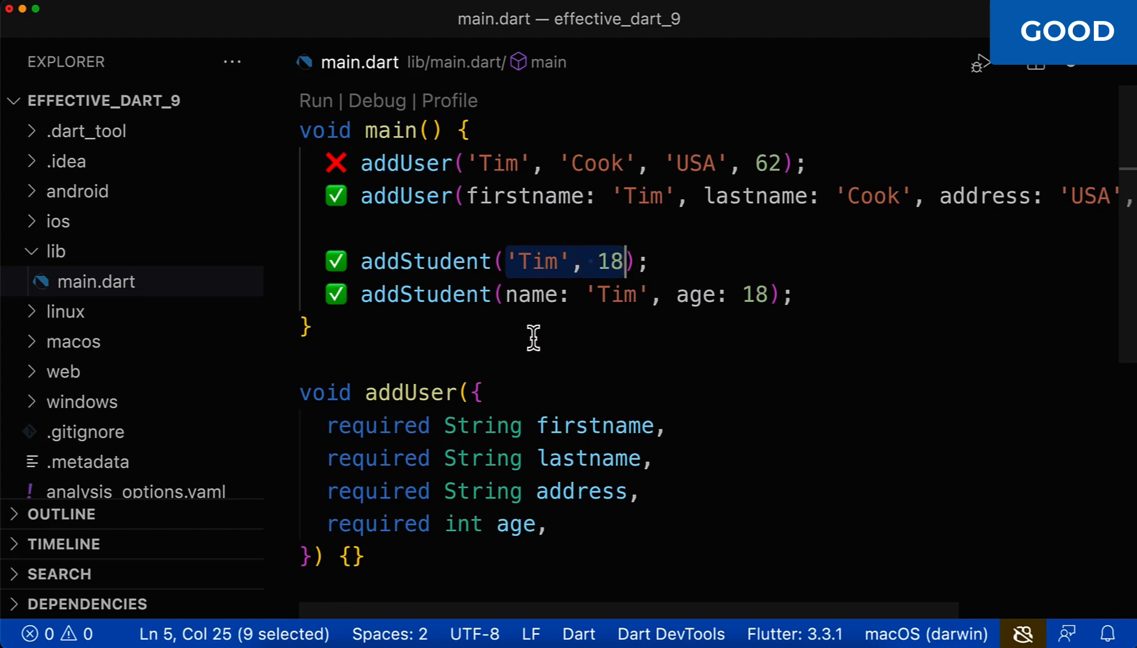
click(507, 294)
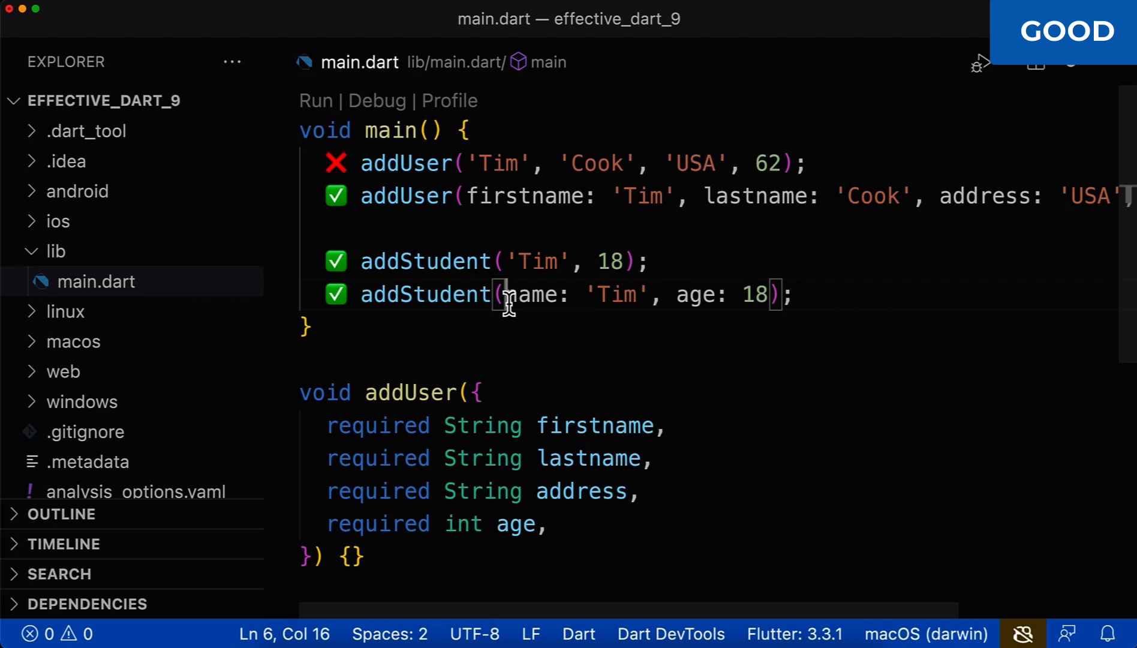
double_click(696, 293)
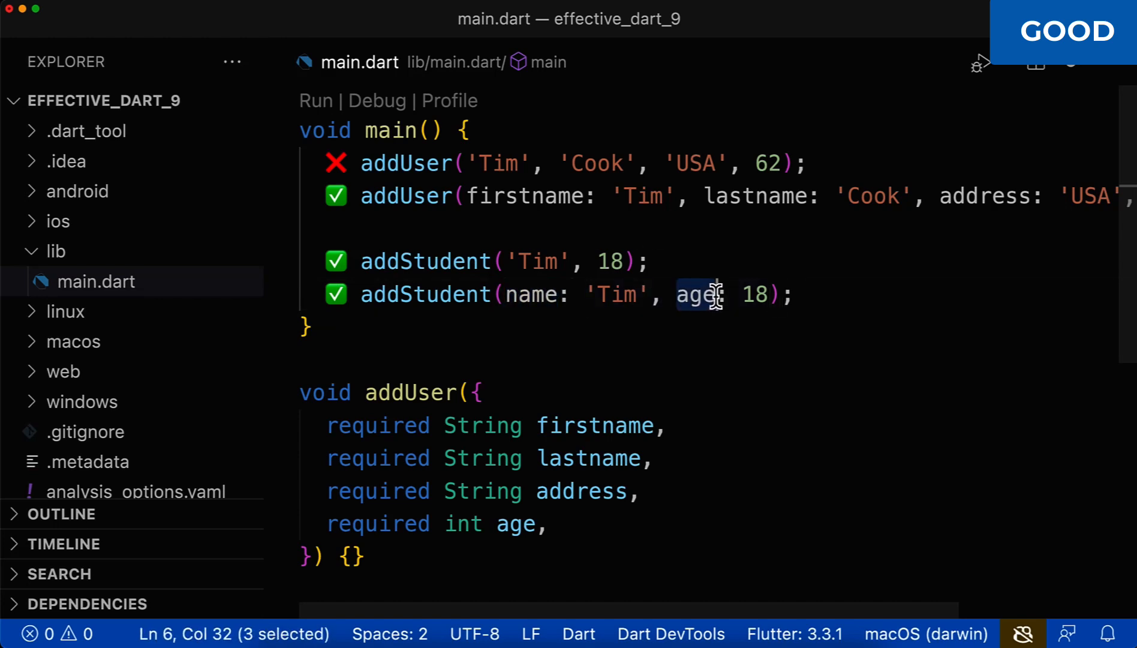
mouse_move(471, 196)
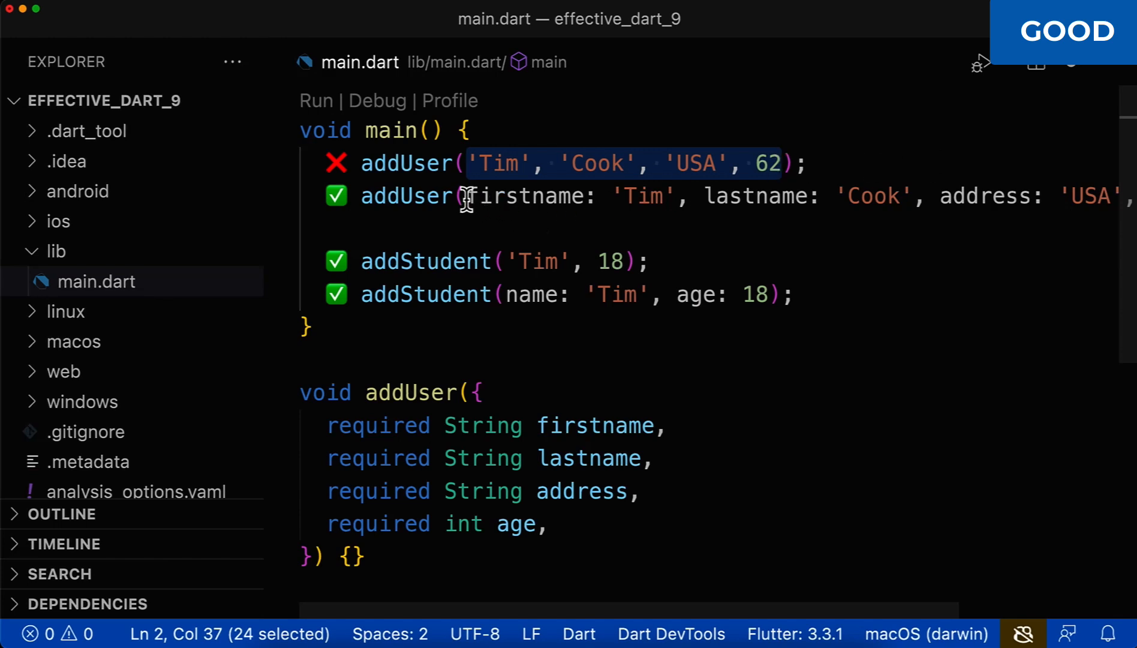
click(696, 196)
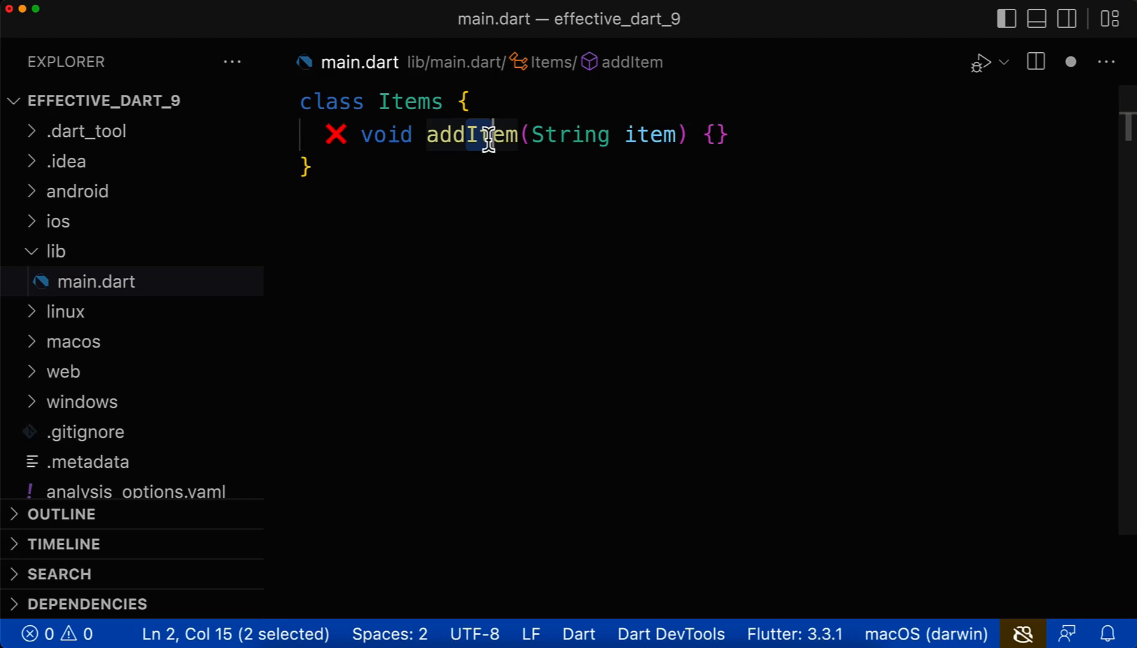
Step: Select addItem and add '✅ void add(String item) {}' below it
double_click(488, 135)
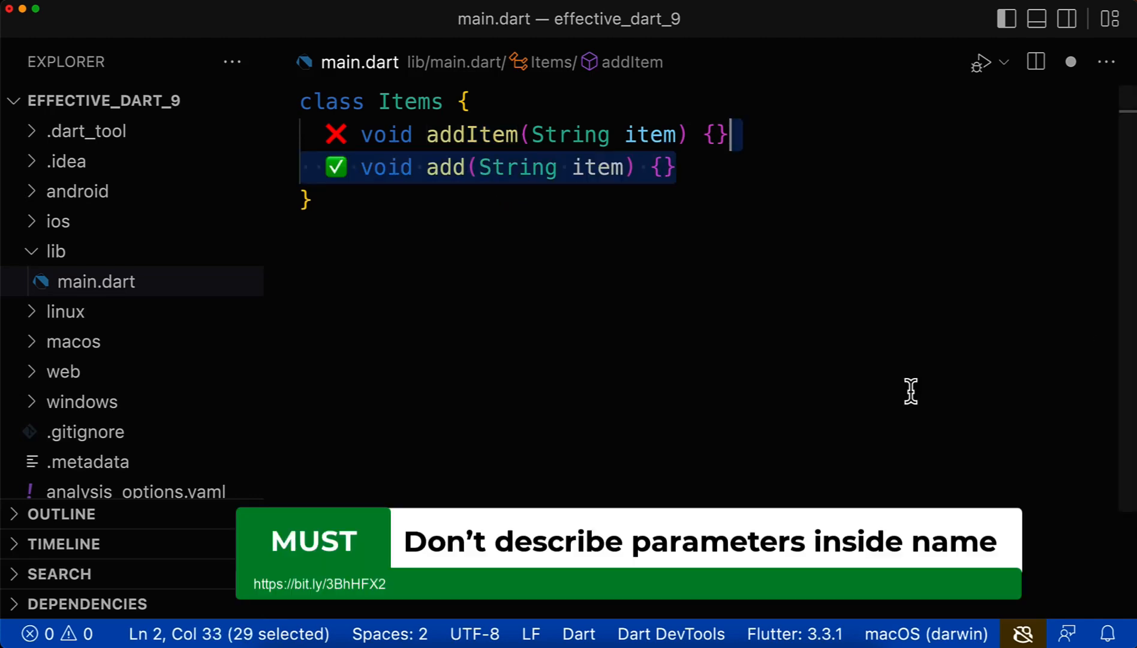
double_click(445, 168)
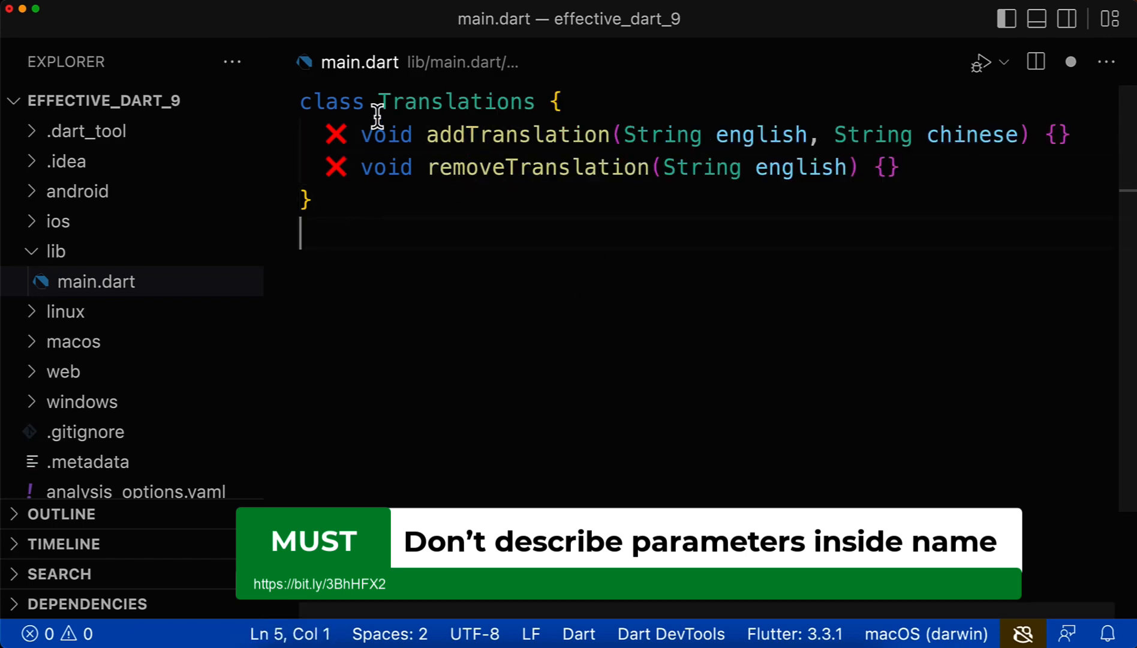
Step: Write ✅ translations.add('hello', '你好') and translations.remove('hello') above the ❌ calls
double_click(455, 102)
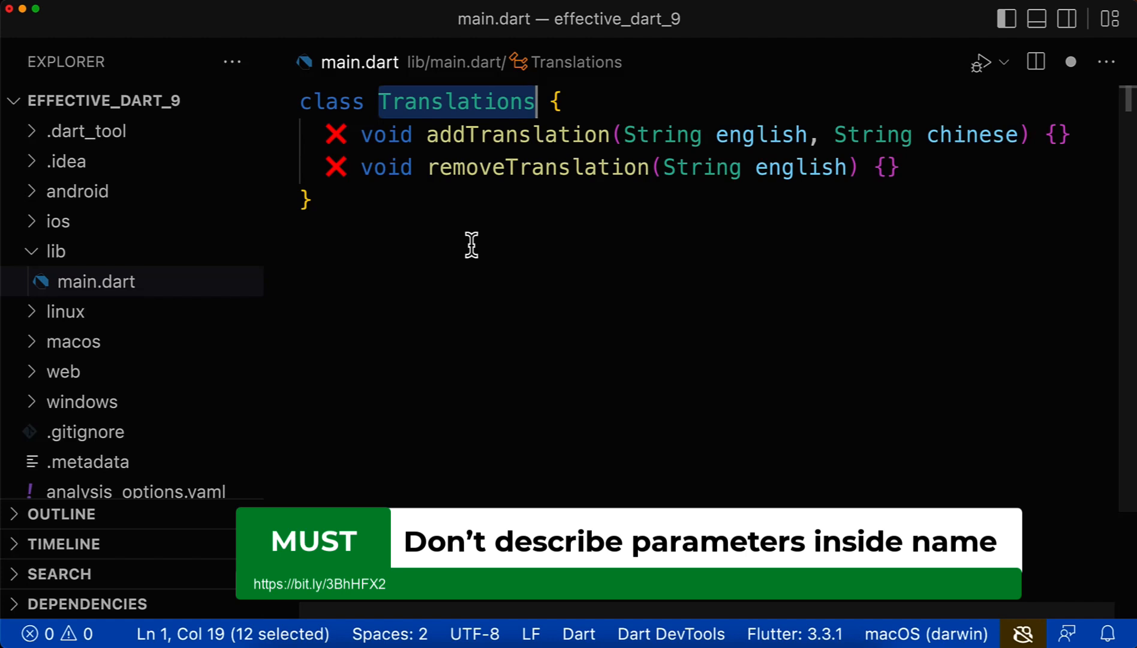
mouse_move(475, 145)
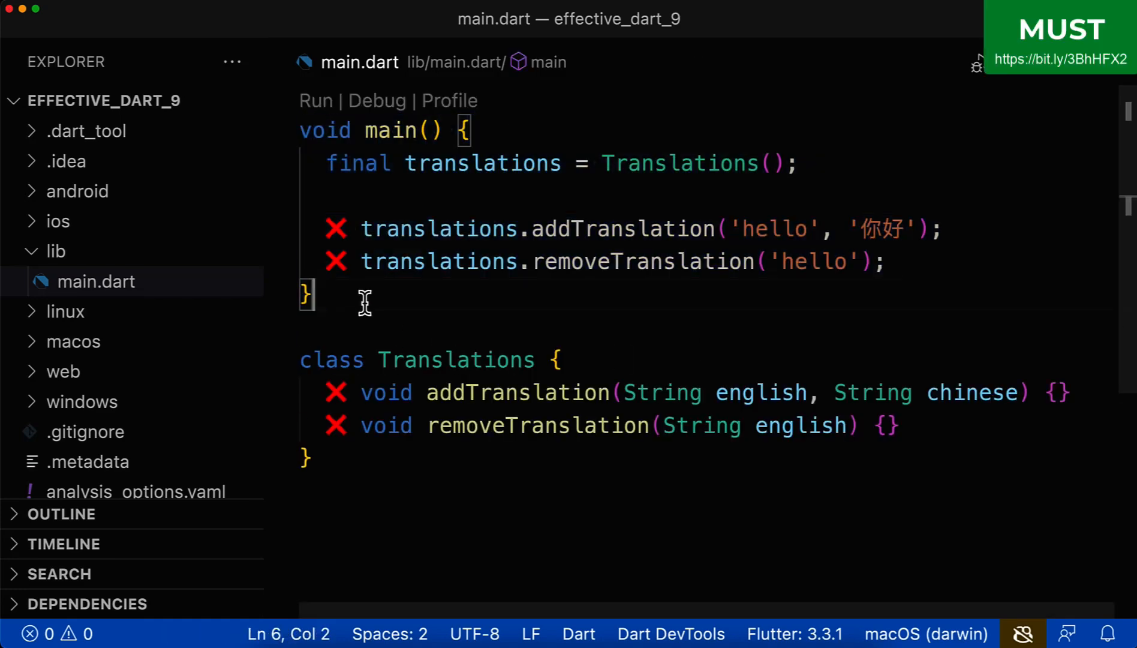
click(325, 162)
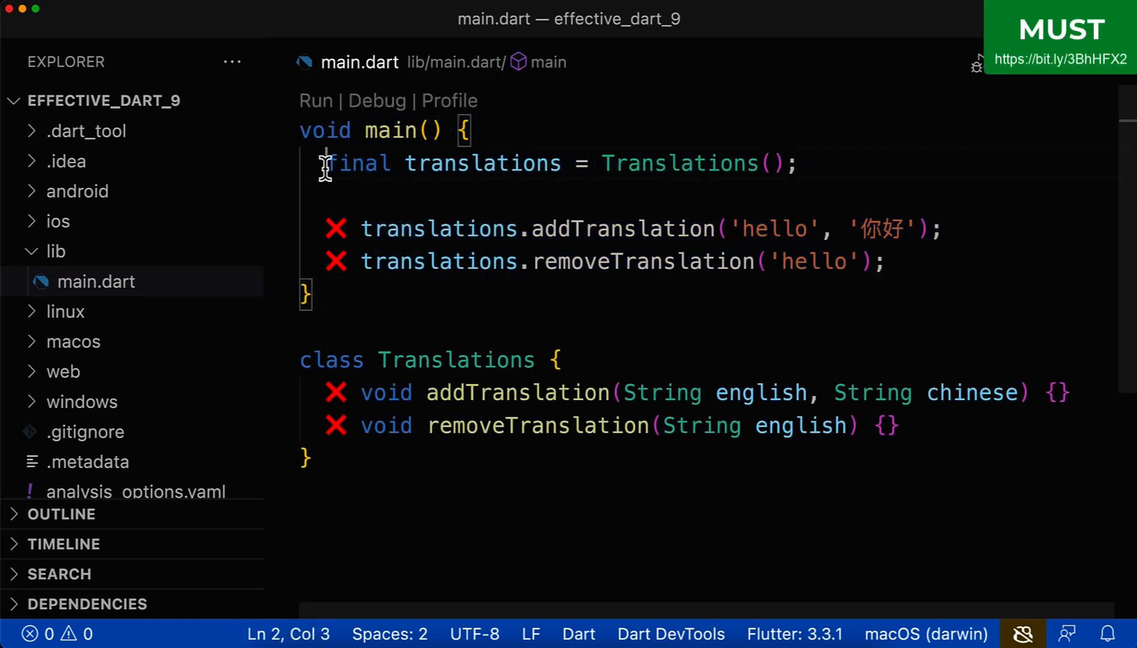
double_click(482, 162)
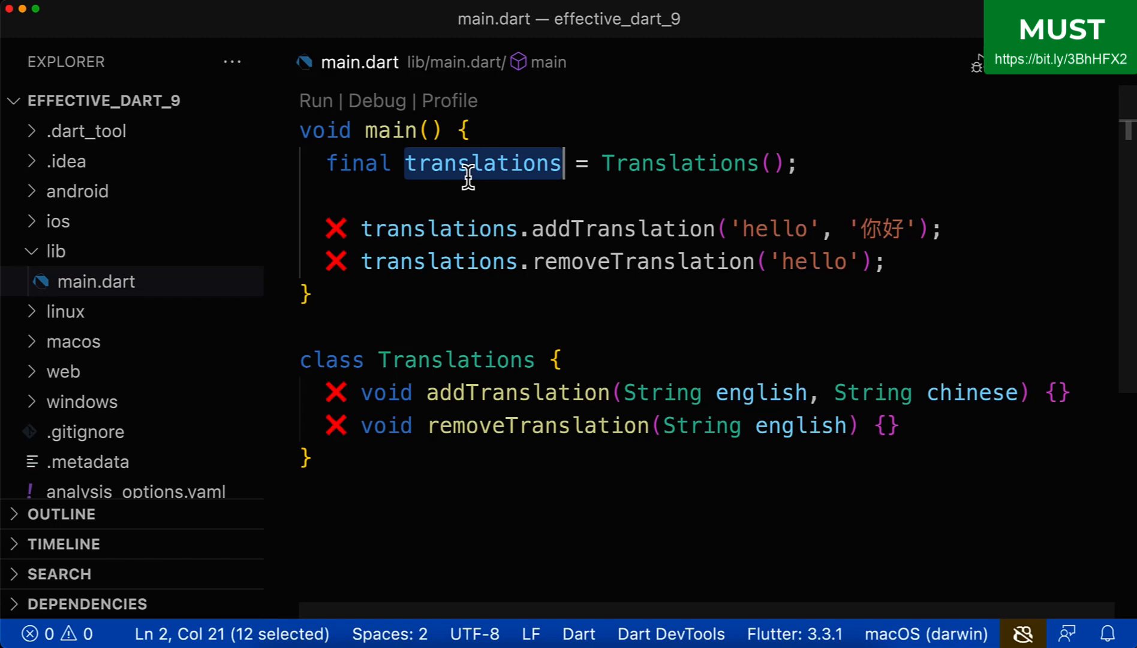
double_click(621, 229)
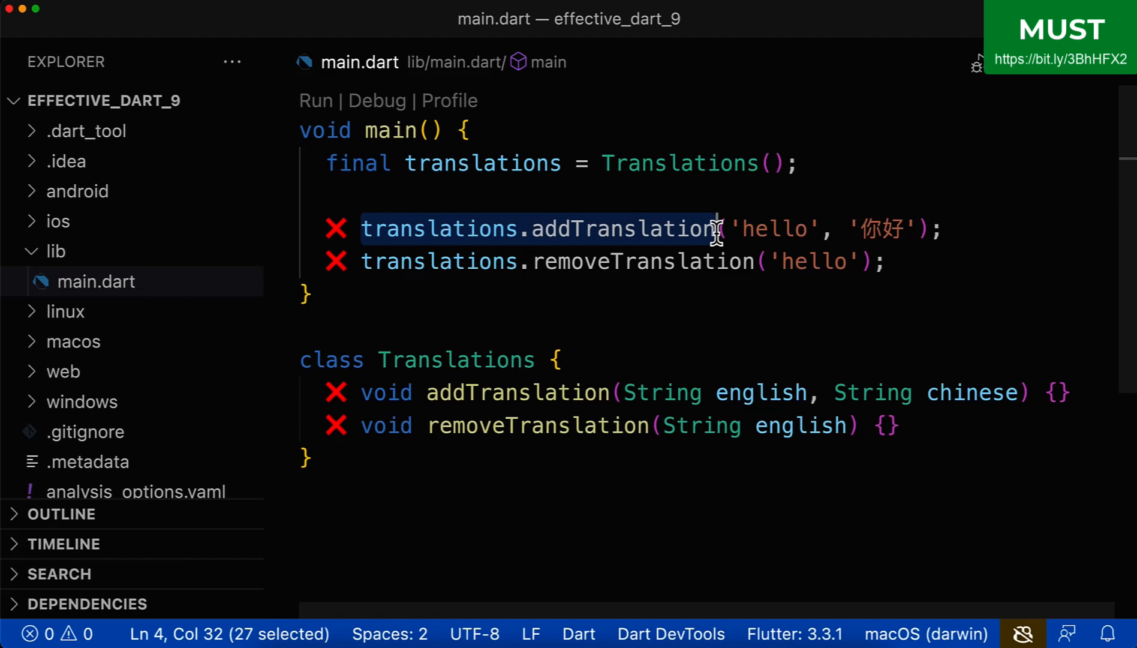
mouse_move(451, 241)
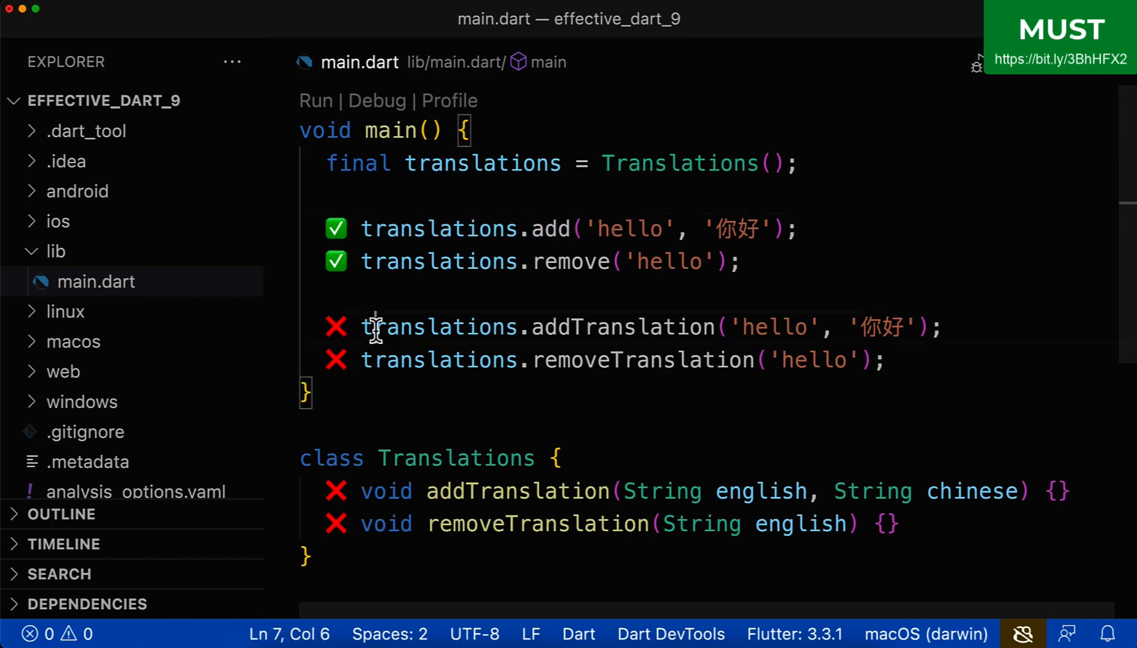
double_click(439, 326)
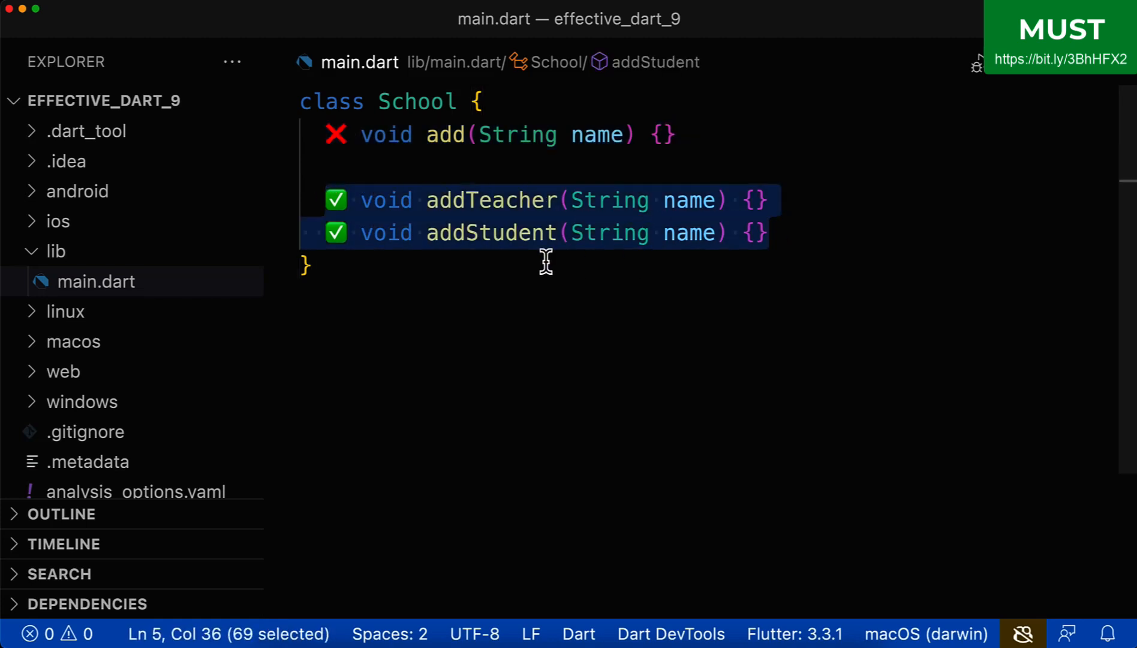
Step: Highlight addStudent, then scroll up to main's addTeacher('Sarah') and addStudent('James') calls
double_click(495, 200)
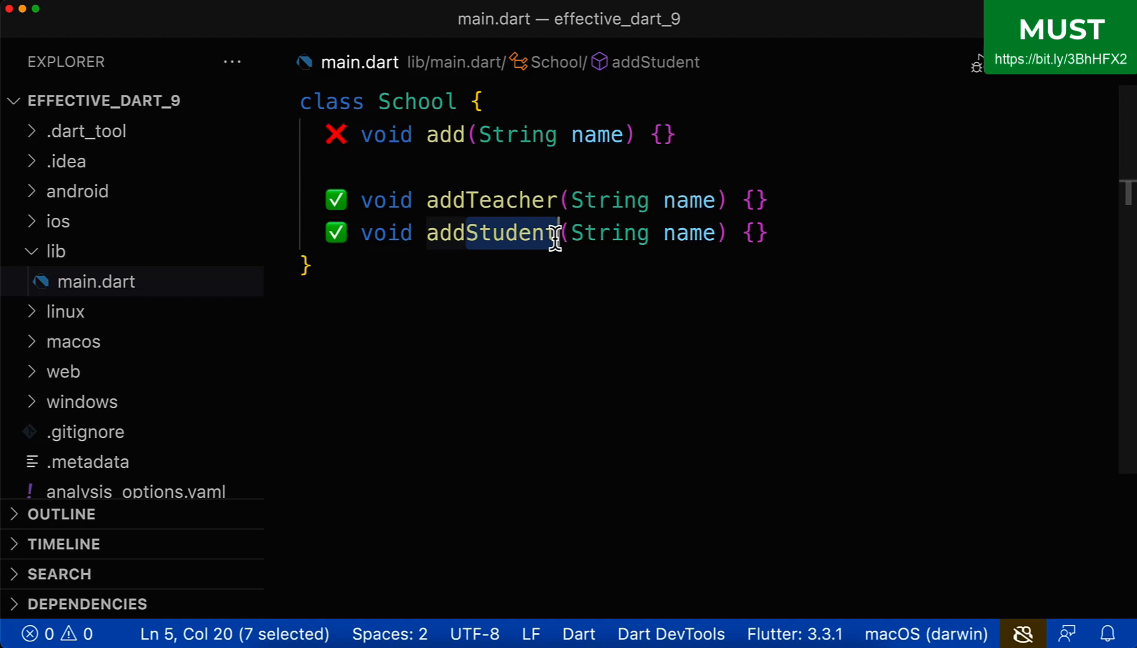
scroll(up, 3)
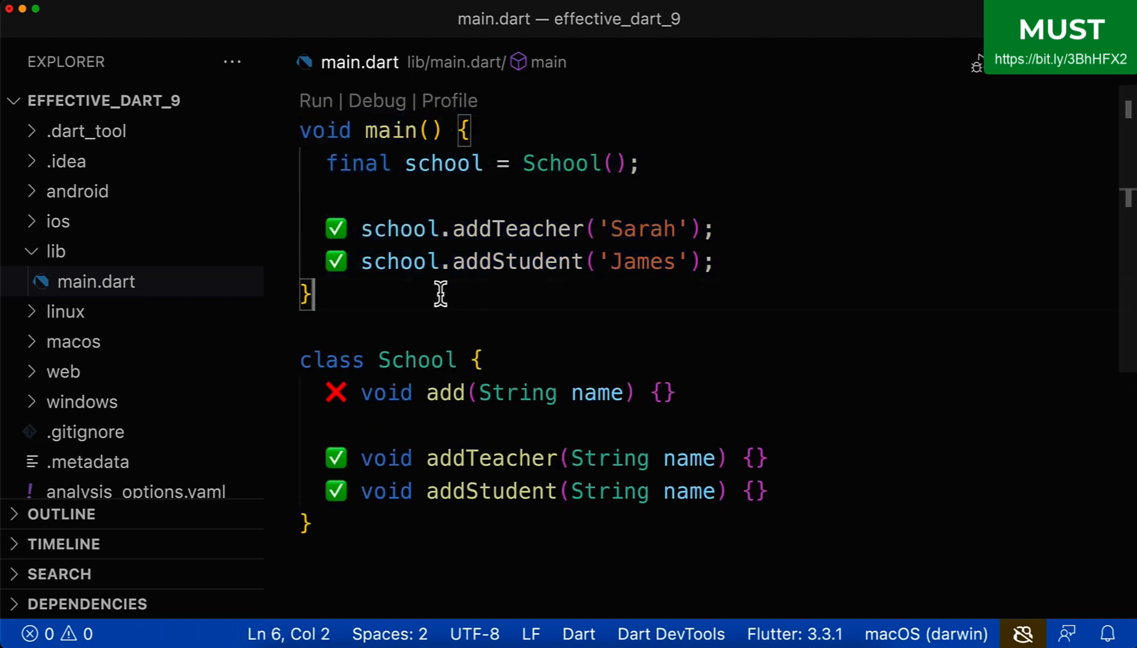